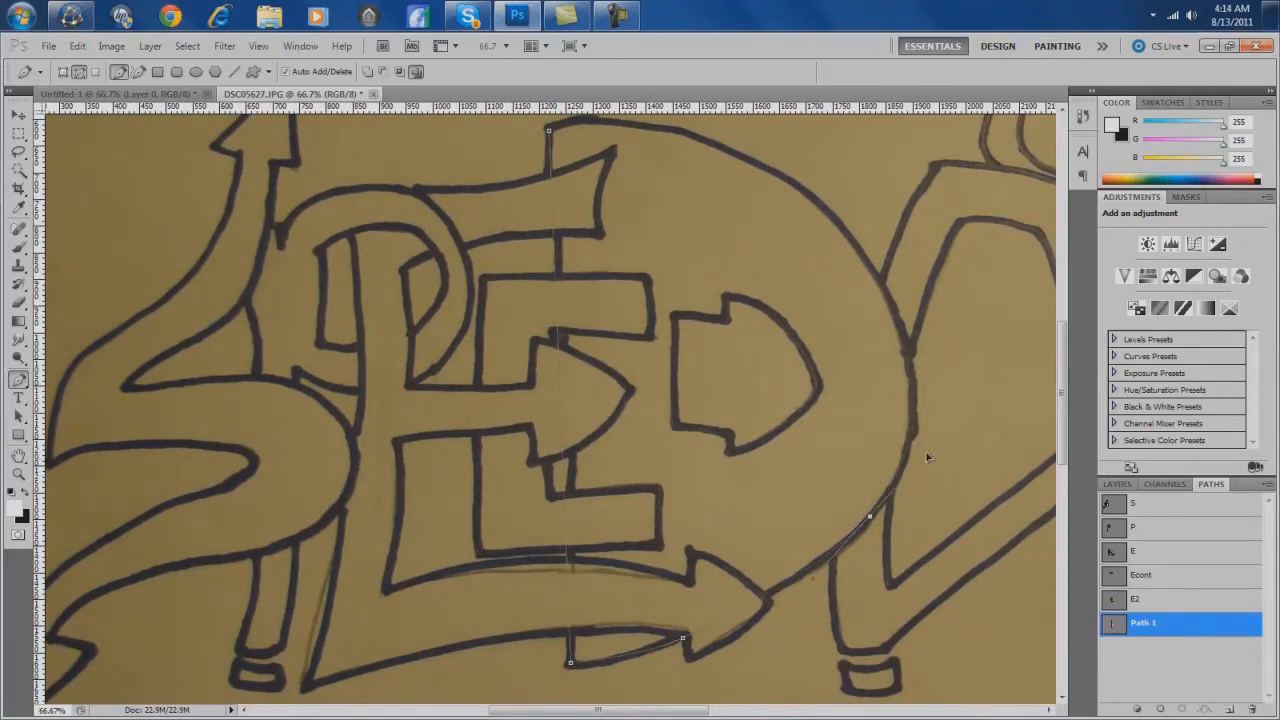
Place an anchor point along the letter A outline with the Pen tool.
left_click(466, 15)
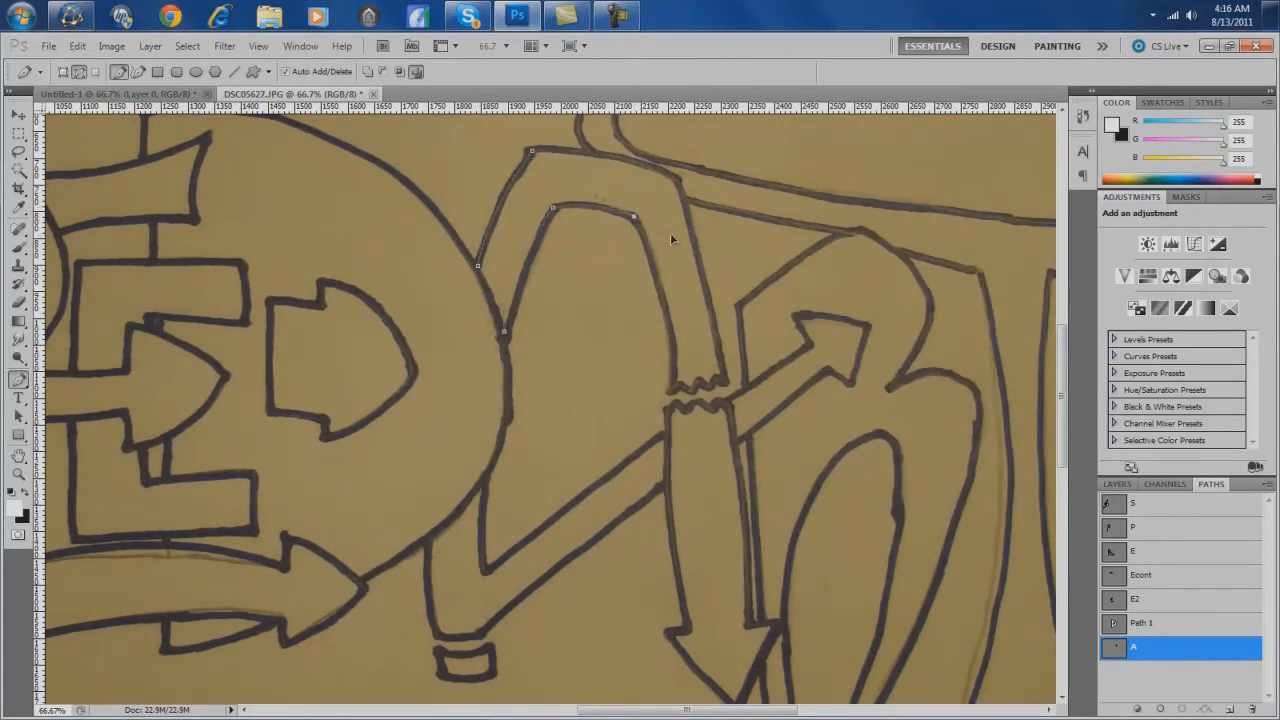
Add anchor points to the A outline and continue tracing the T outline.
left_click(675, 185)
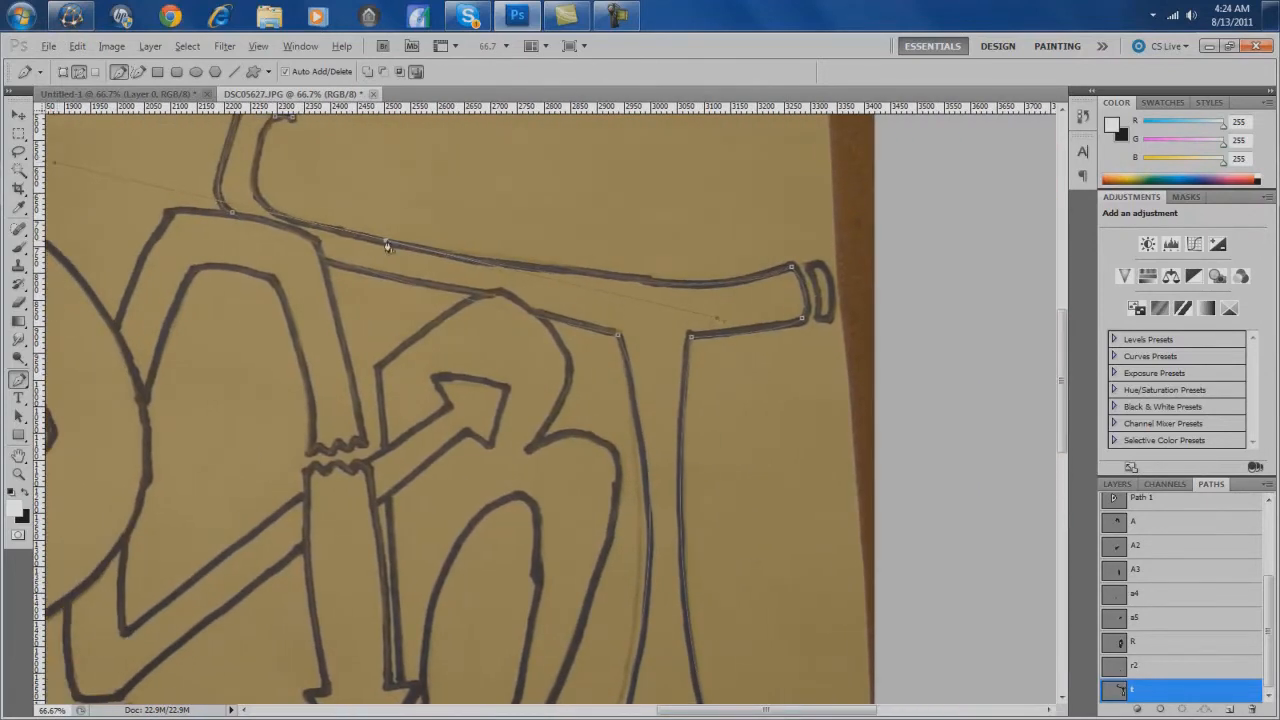
left_click(48, 46)
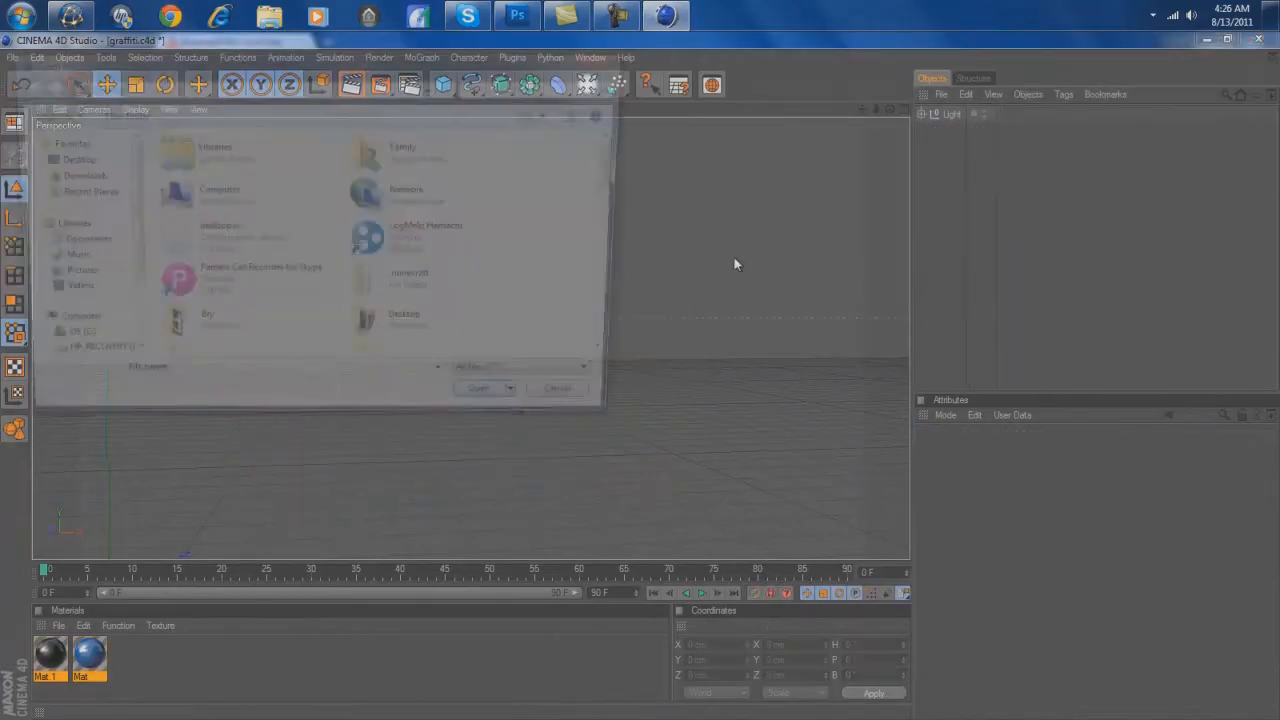
Confirm the file dialog to import the traced Illustrator paths into Cinema 4D.
left_click(477, 388)
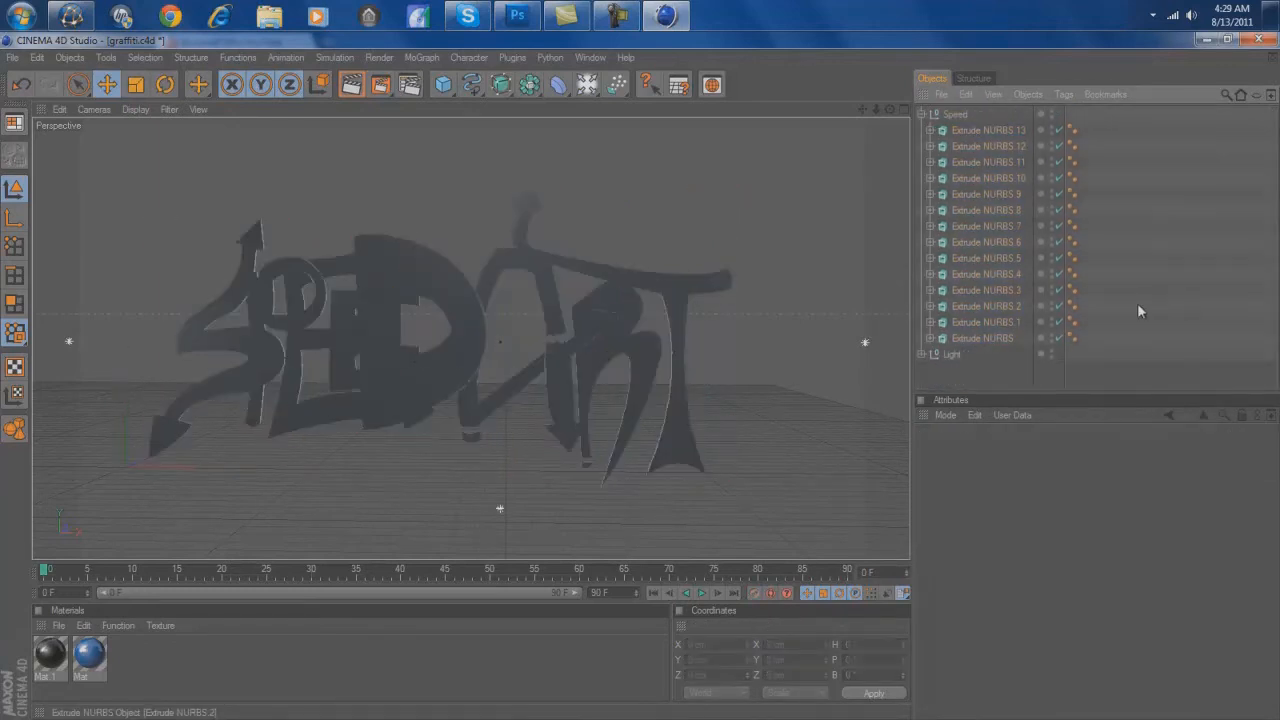
Duplicate the Speed group, close Render Settings, and set the Competition MoText's cap style.
left_click(983, 337)
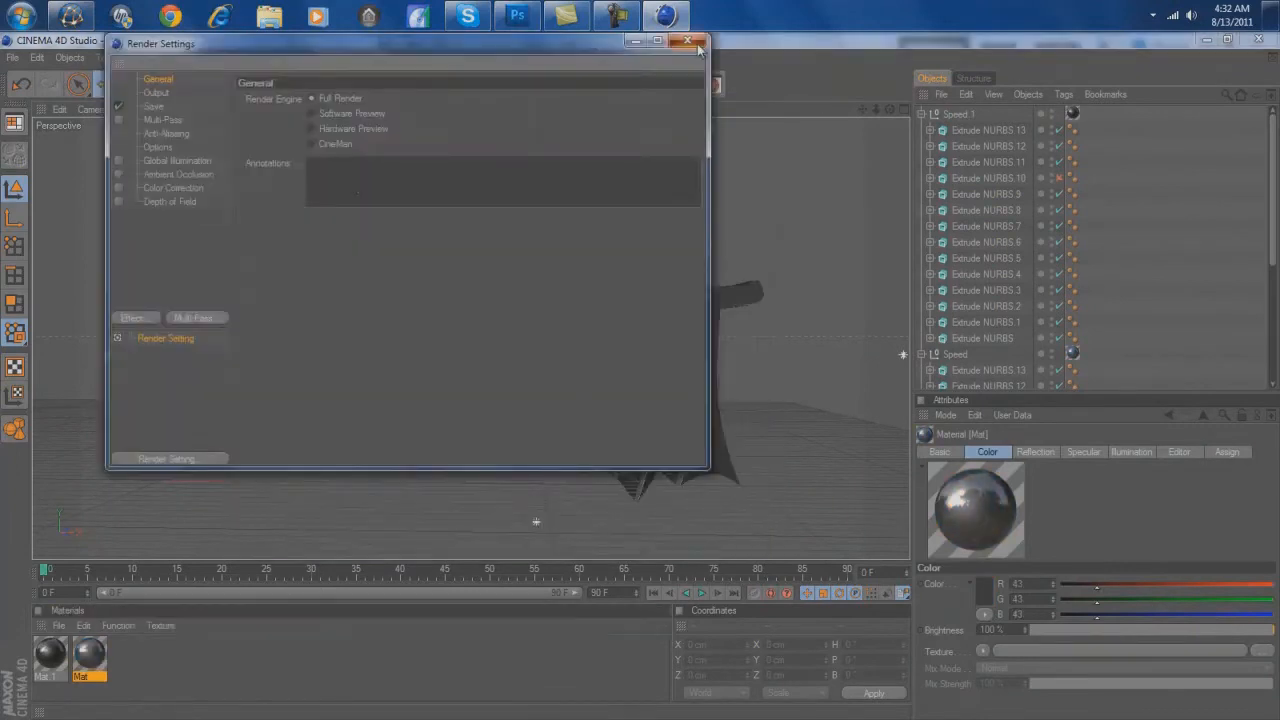
left_click(688, 41)
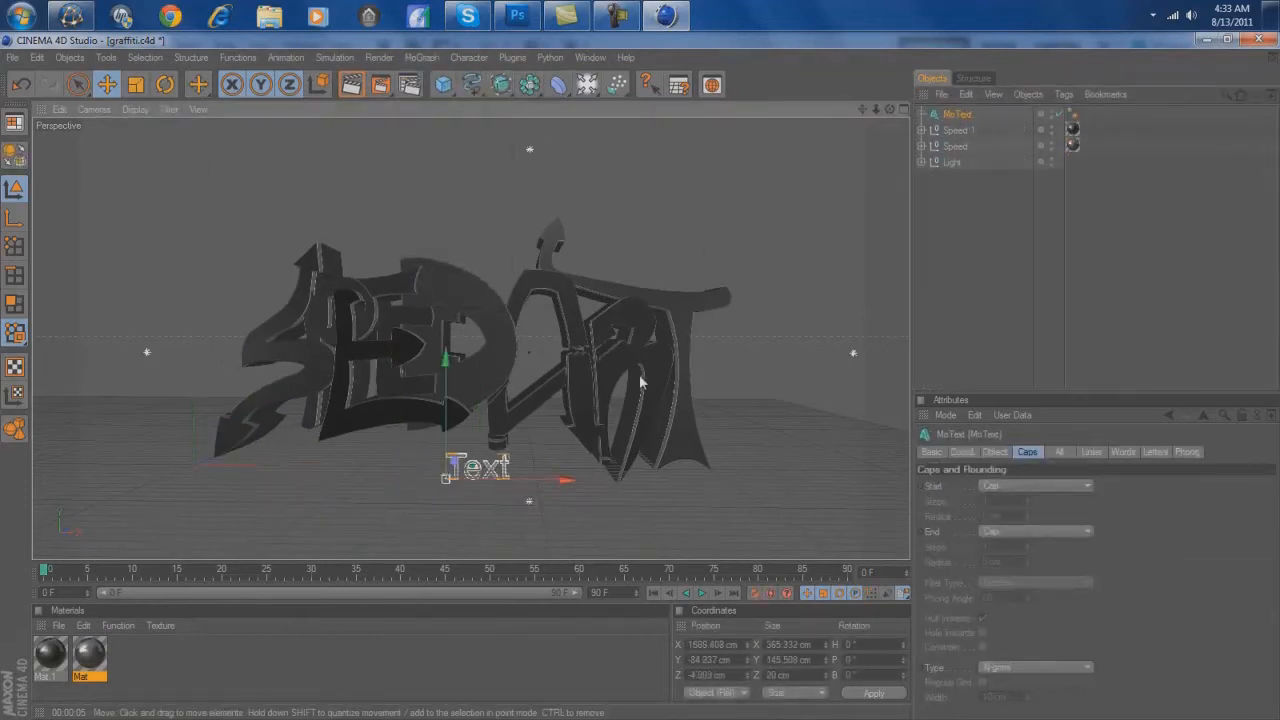
left_click(994, 452)
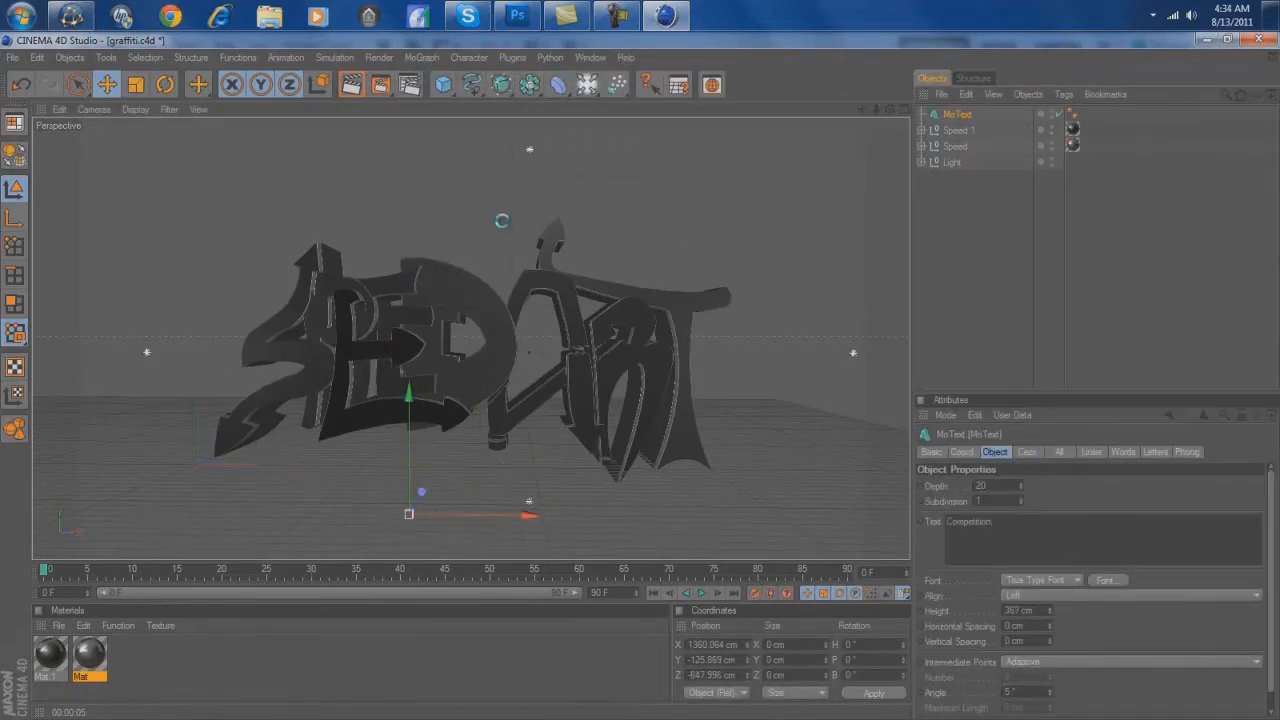
left_click(1026, 452)
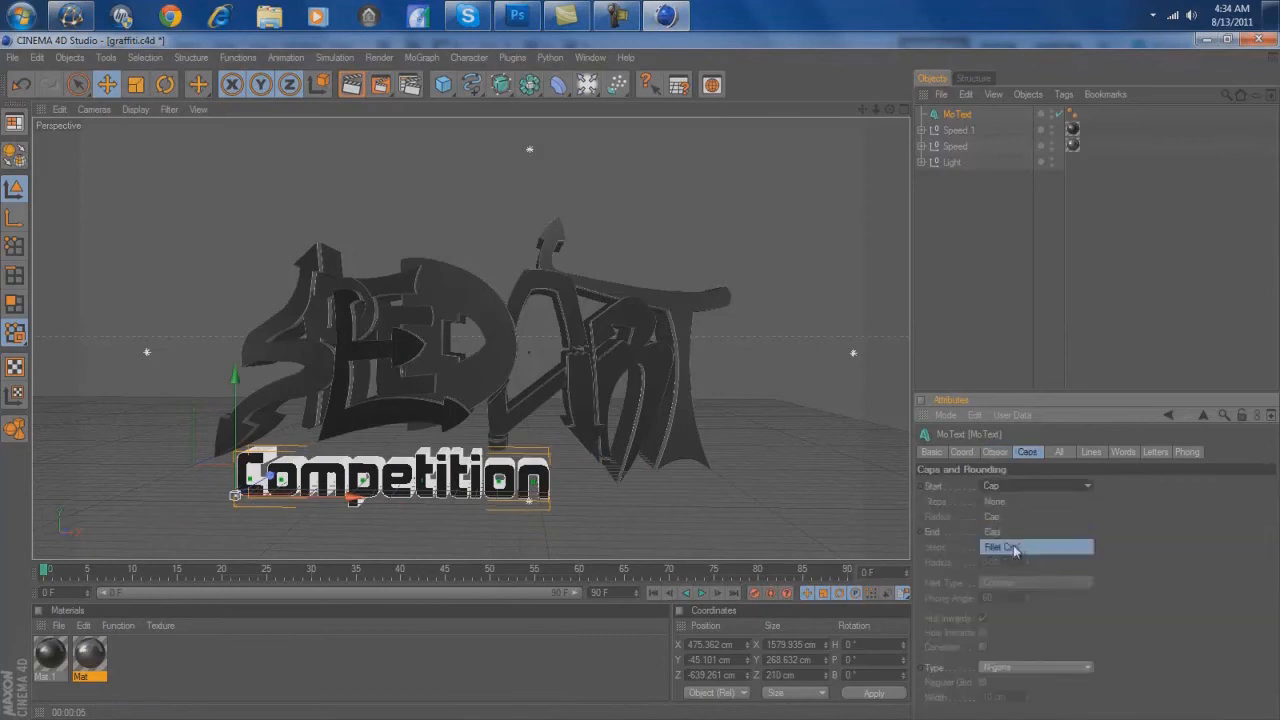